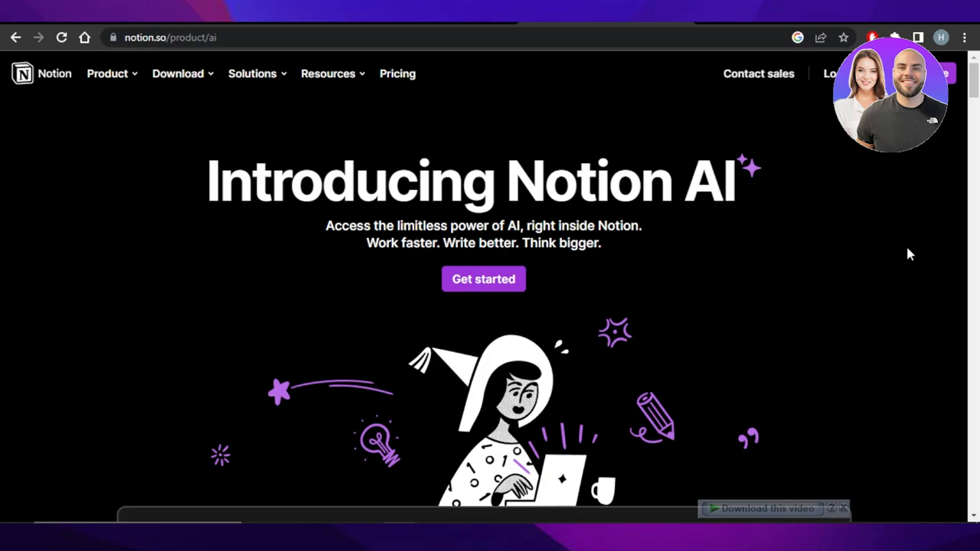
{"action": "mouse_move", "coordinate": [119, 132]}
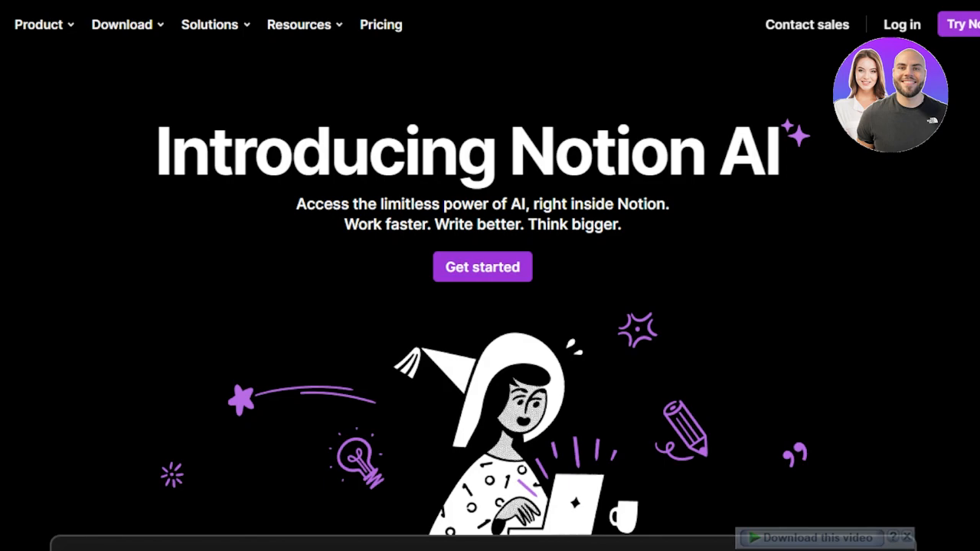
Add a new task 'test 1' under the Task List's Next Up column and view its page
{"action": "scroll", "scroll_direction": "down", "scroll_amount": 3}
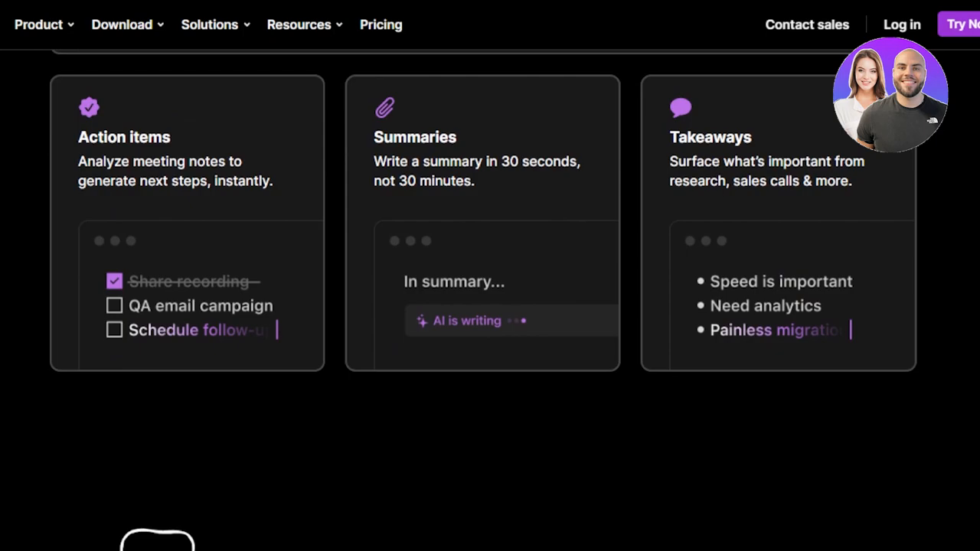
{"action": "scroll", "scroll_direction": "down", "scroll_amount": 3}
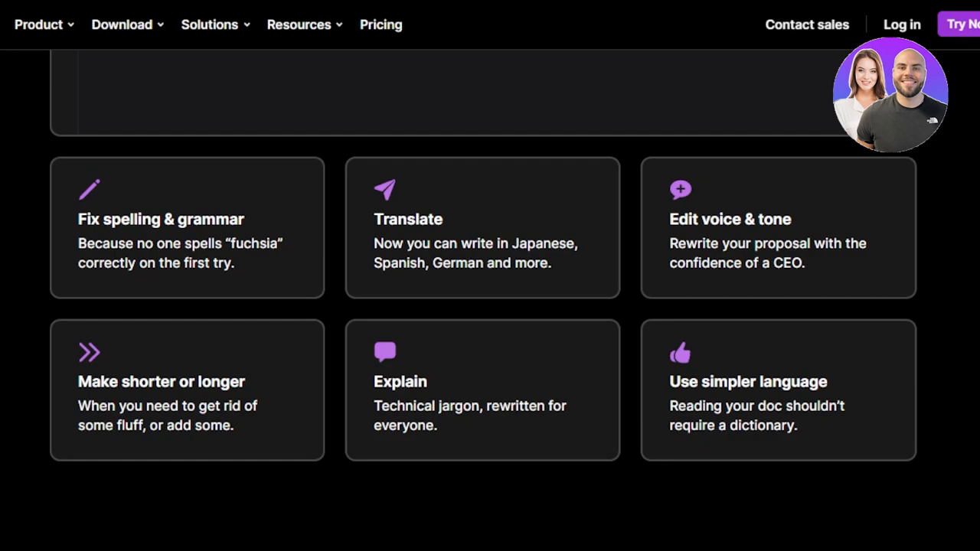
{"action": "scroll", "scroll_direction": "up", "scroll_amount": 3}
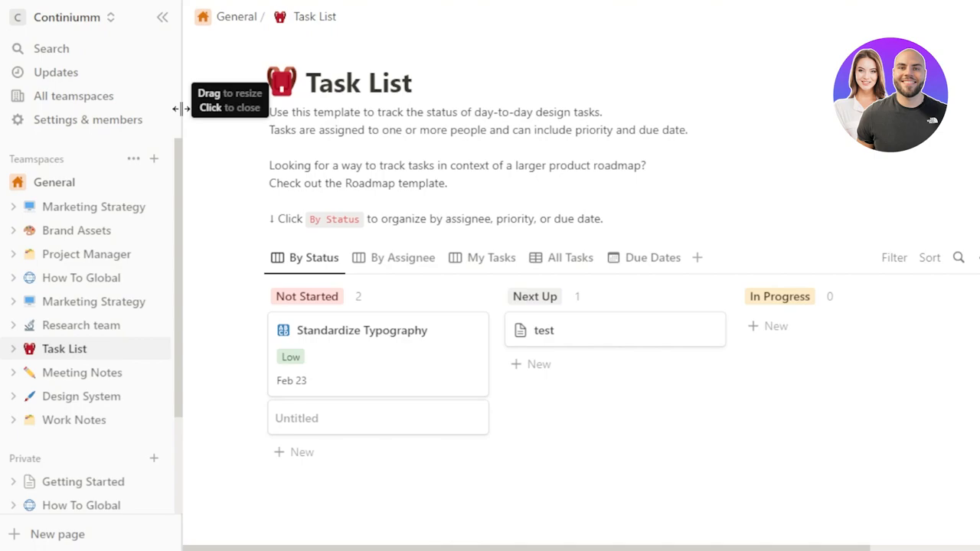
{"action": "mouse_move", "coordinate": [180, 184]}
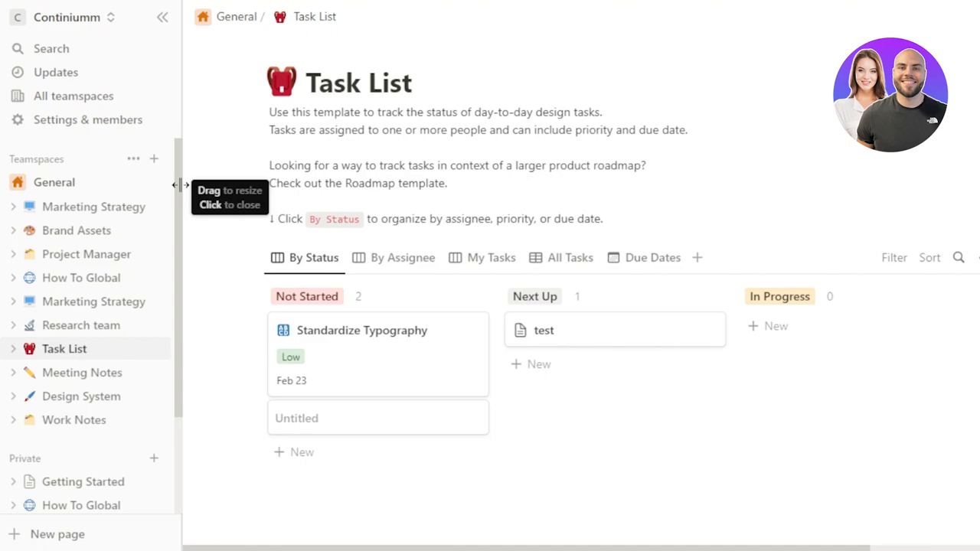
{"action": "mouse_move", "coordinate": [67, 90]}
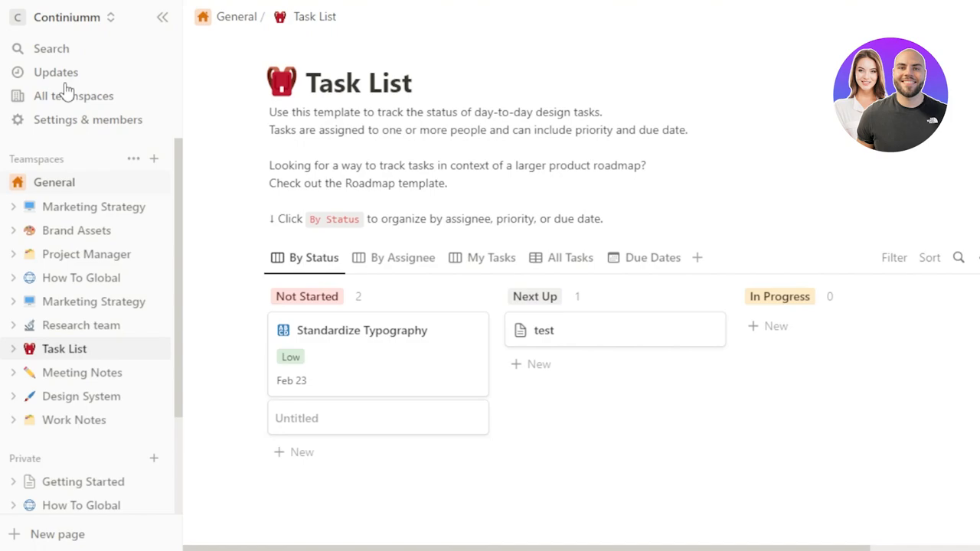
{"action": "scroll", "scroll_direction": "down", "scroll_amount": 3}
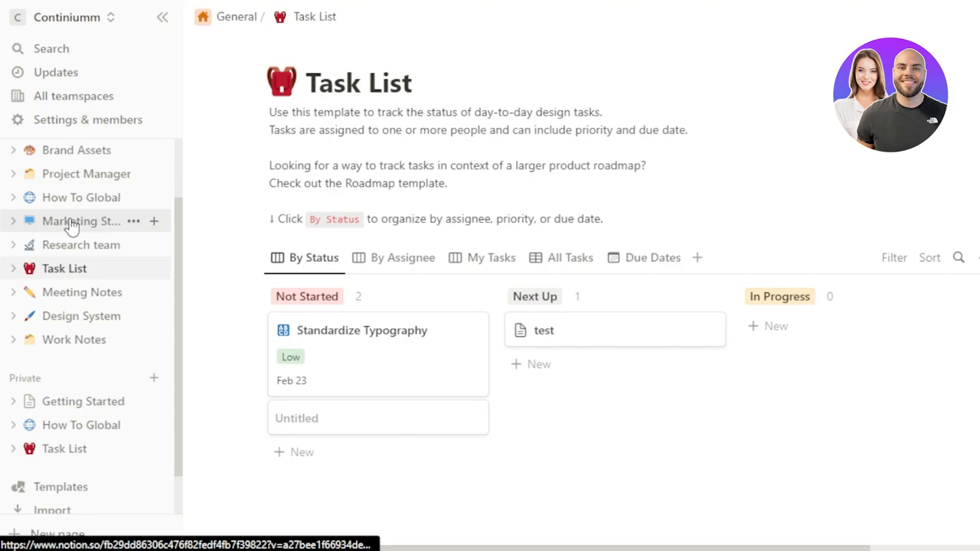
{"action": "mouse_move", "coordinate": [383, 356]}
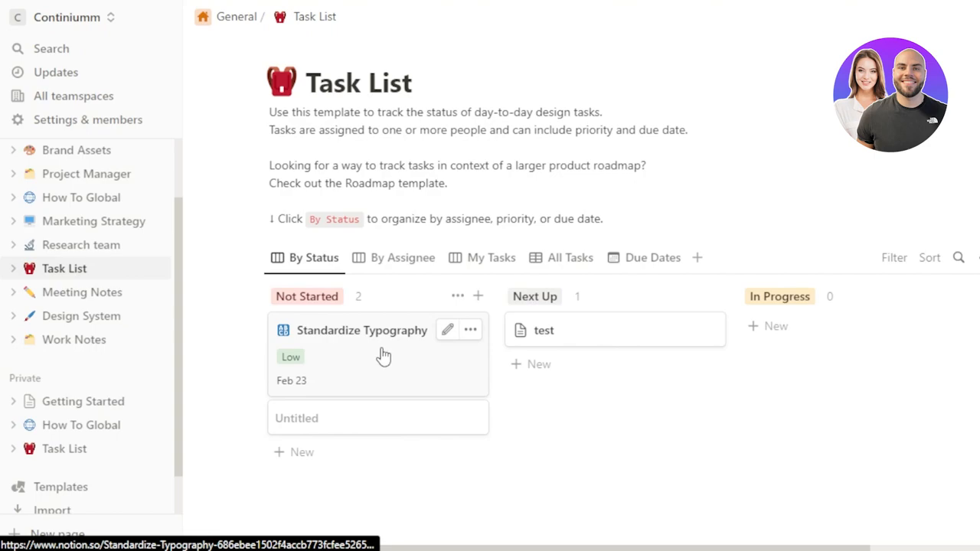
{"action": "mouse_move", "coordinate": [537, 367]}
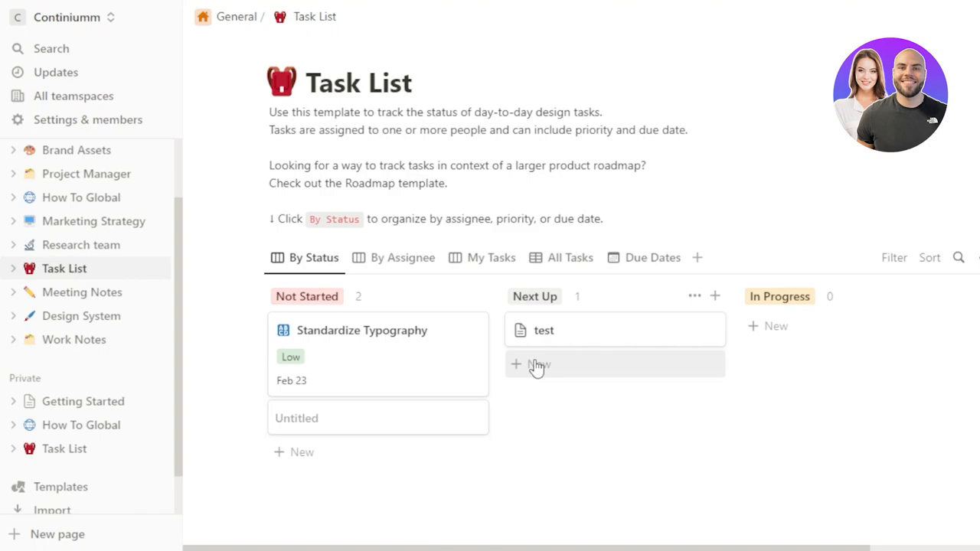
{"action": "left_click", "coordinate": [540, 365]}
{"action": "type", "text": "test 1"}
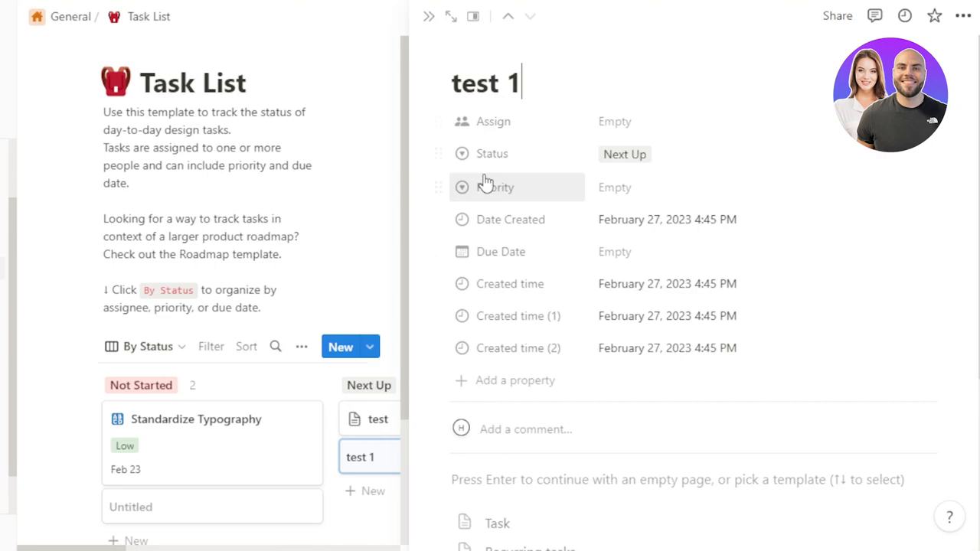
{"action": "scroll", "scroll_direction": "down", "scroll_amount": 3}
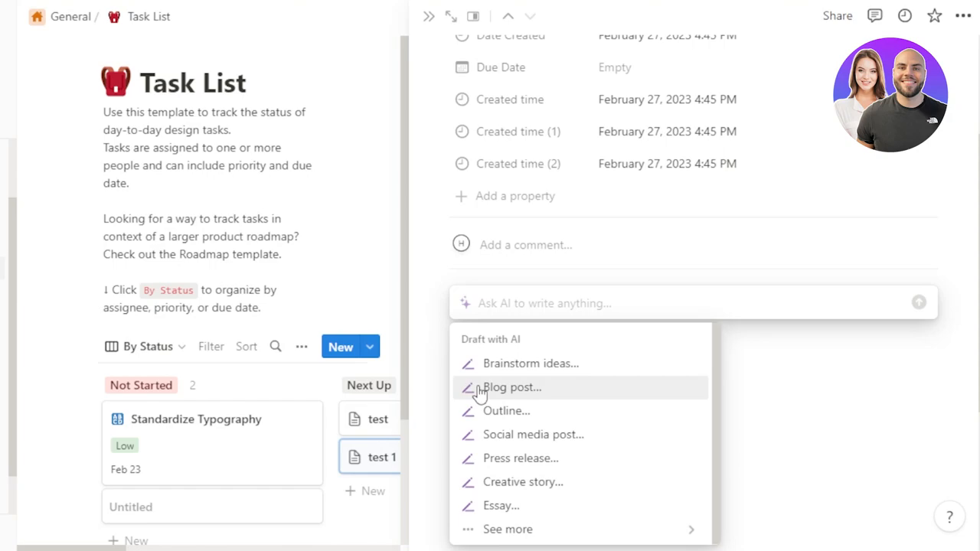
{"action": "mouse_move", "coordinate": [521, 402]}
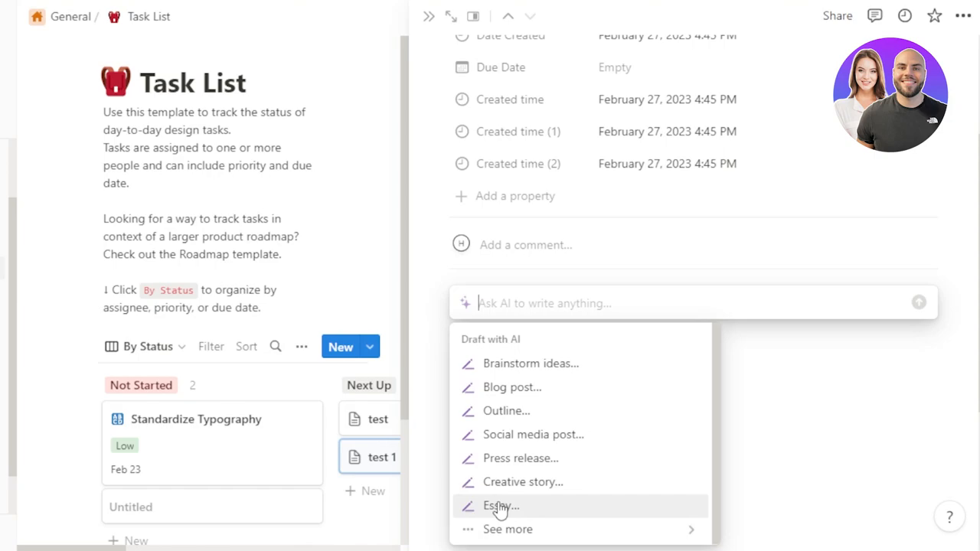
Choose Blog post from Draft with AI so the prompt reads 'Write a blog post about'
{"action": "left_click", "coordinate": [509, 530]}
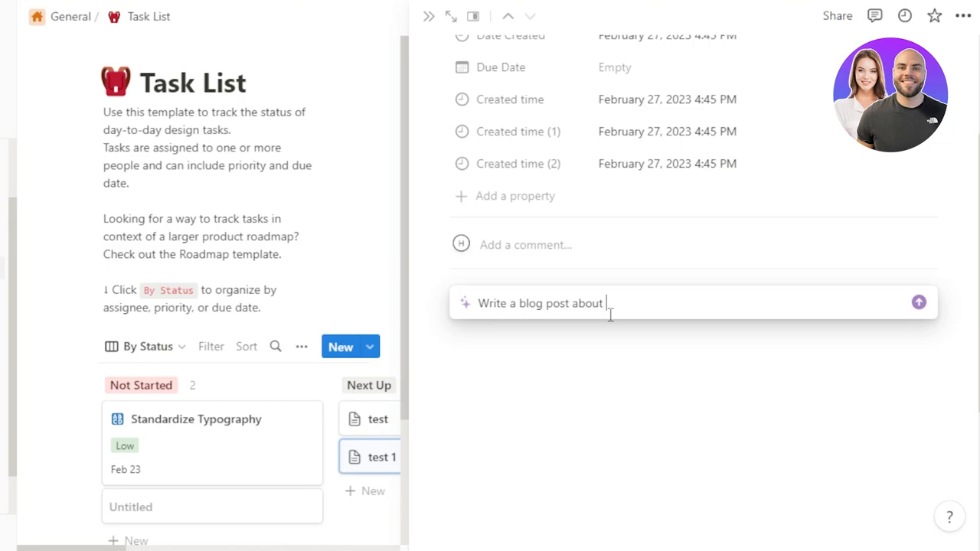
Submit the prompt and accept the AI-written 'How to Stay Motivated' blog post
{"action": "left_click", "coordinate": [919, 304]}
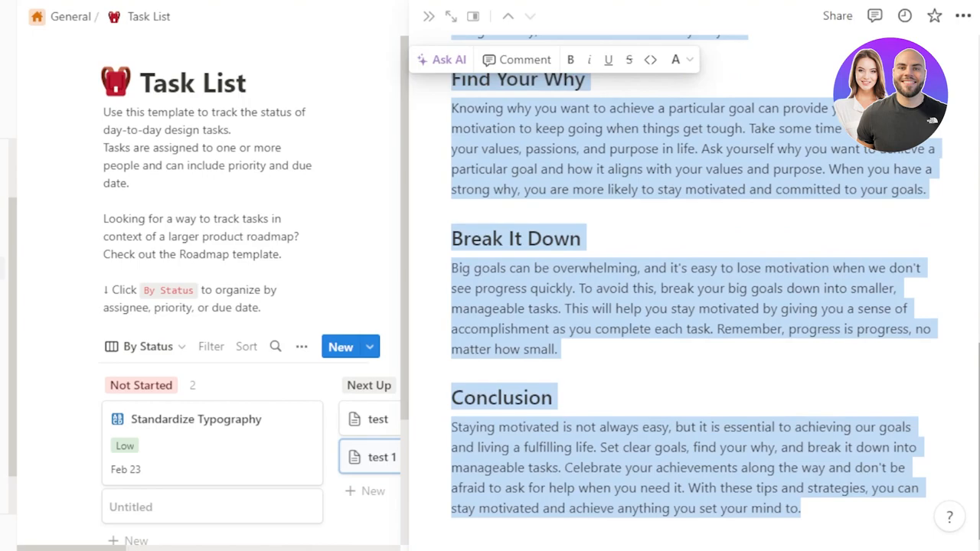
{"action": "scroll", "scroll_direction": "up", "scroll_amount": 3}
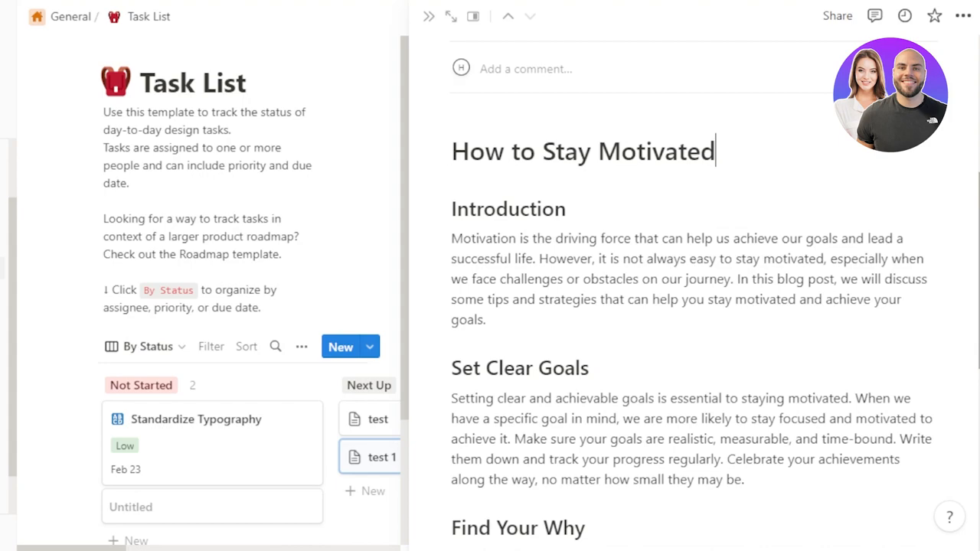
{"action": "scroll", "scroll_direction": "down", "scroll_amount": 3}
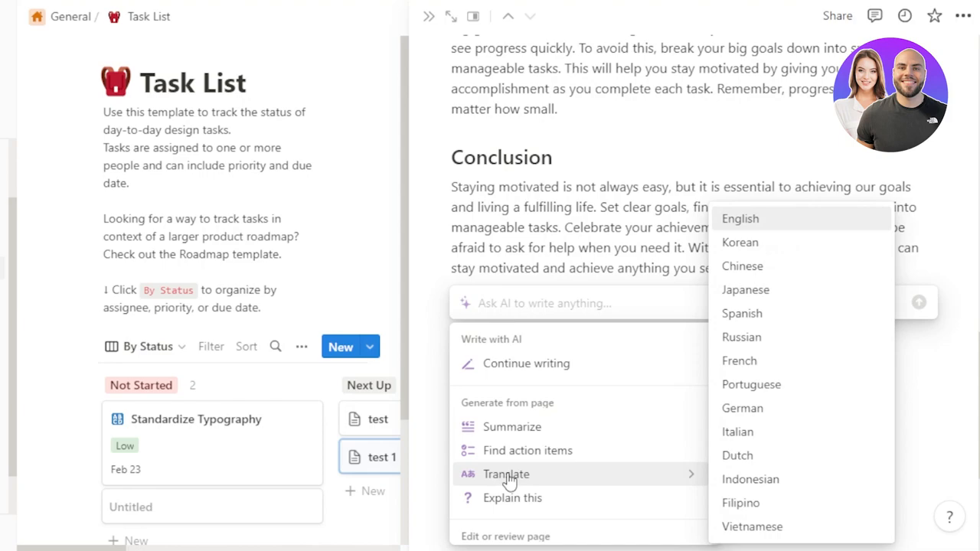
{"action": "mouse_move", "coordinate": [753, 233]}
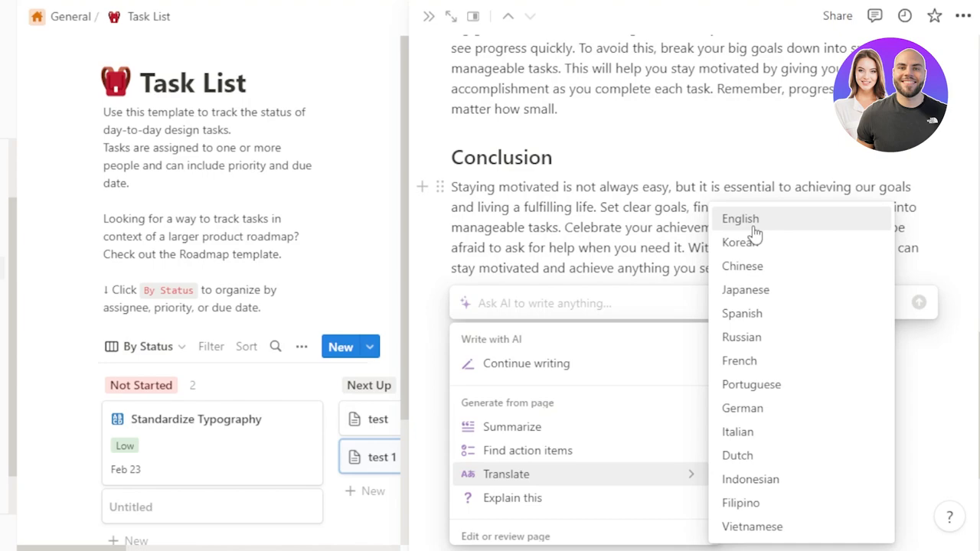
Translate the 'How to Stay Motivated' post into Chinese with Notion AI
{"action": "left_click", "coordinate": [739, 219]}
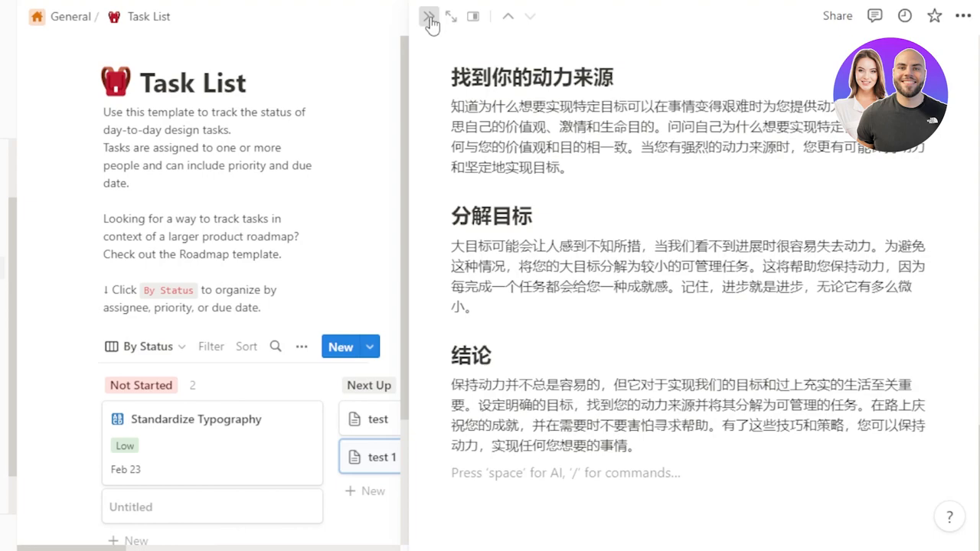
Close the translated page and go to the Work Notes database from the sidebar
{"action": "left_click", "coordinate": [429, 15]}
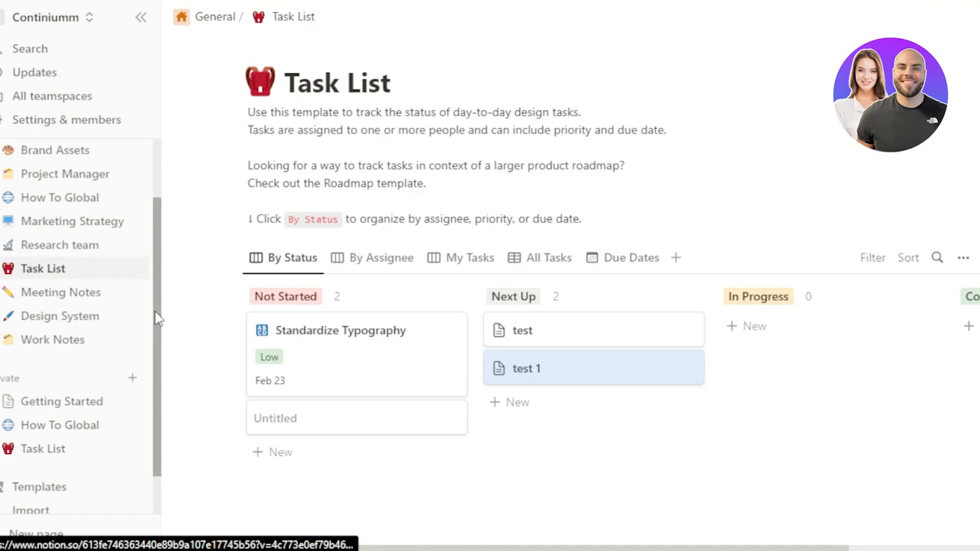
{"action": "left_click", "coordinate": [141, 17]}
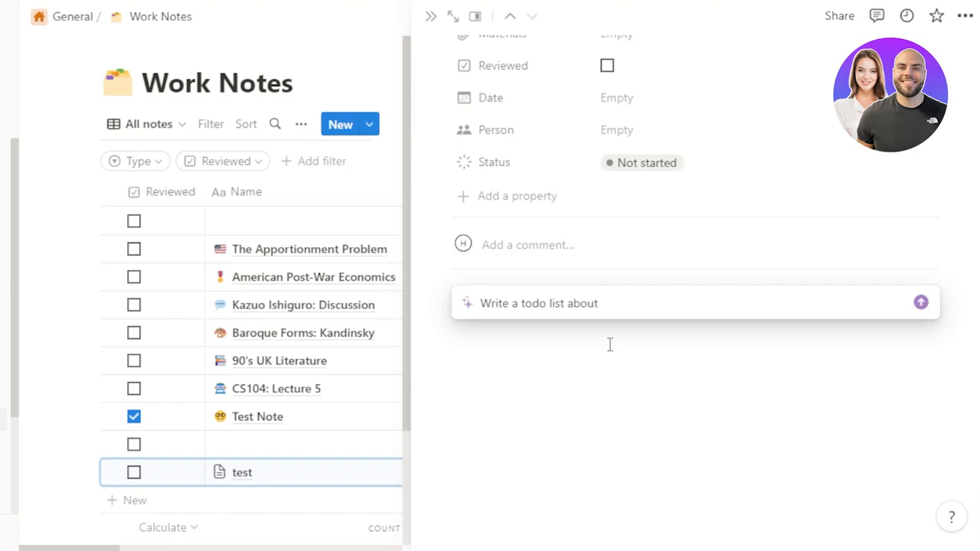
Request a todo list about 'work' and keep the generated ten-item Work Meeting To-Do List
{"action": "type", "text": "work"}
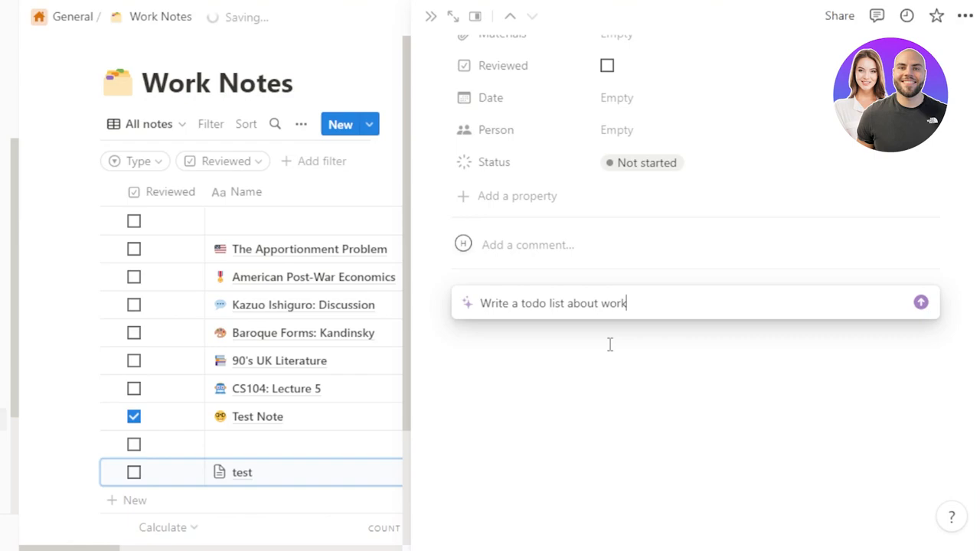
{"action": "left_click", "coordinate": [922, 303]}
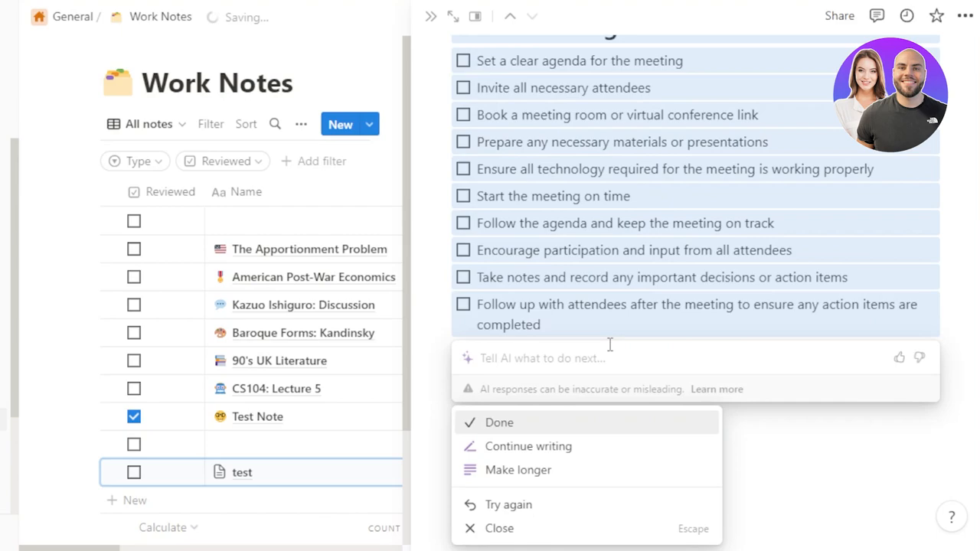
{"action": "left_click", "coordinate": [499, 422]}
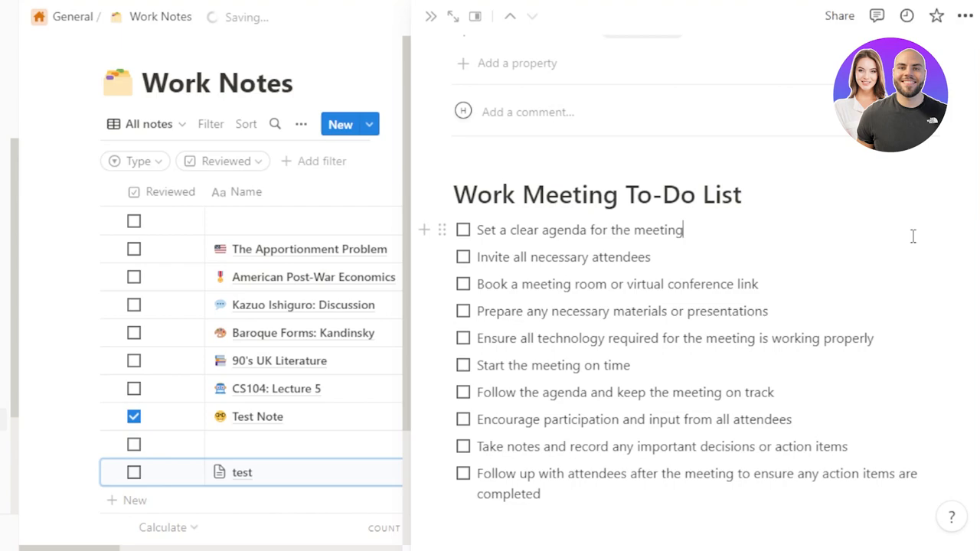
{"action": "mouse_move", "coordinate": [695, 269]}
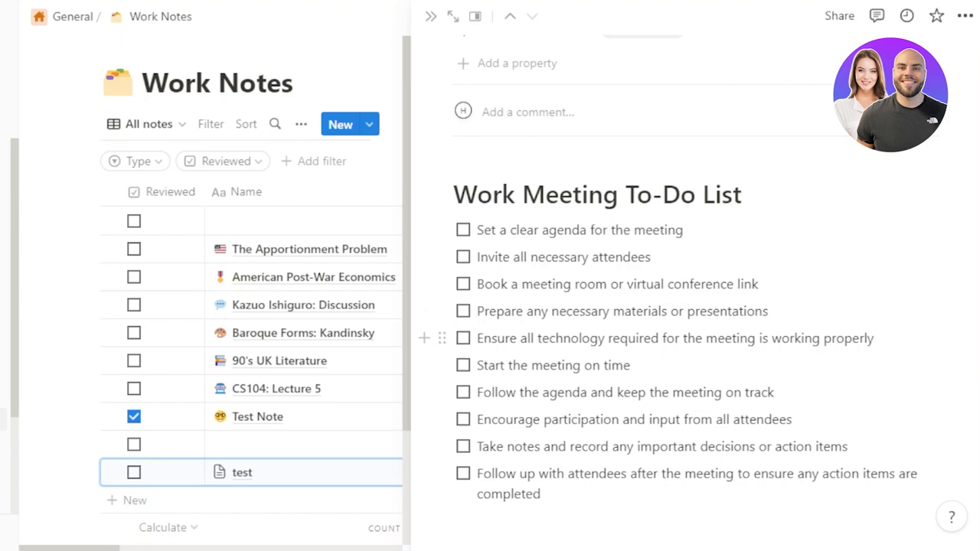
Scroll below the to-do list and browse the empty Ask AI prompt's editing options
{"action": "scroll", "scroll_direction": "up", "scroll_amount": 3}
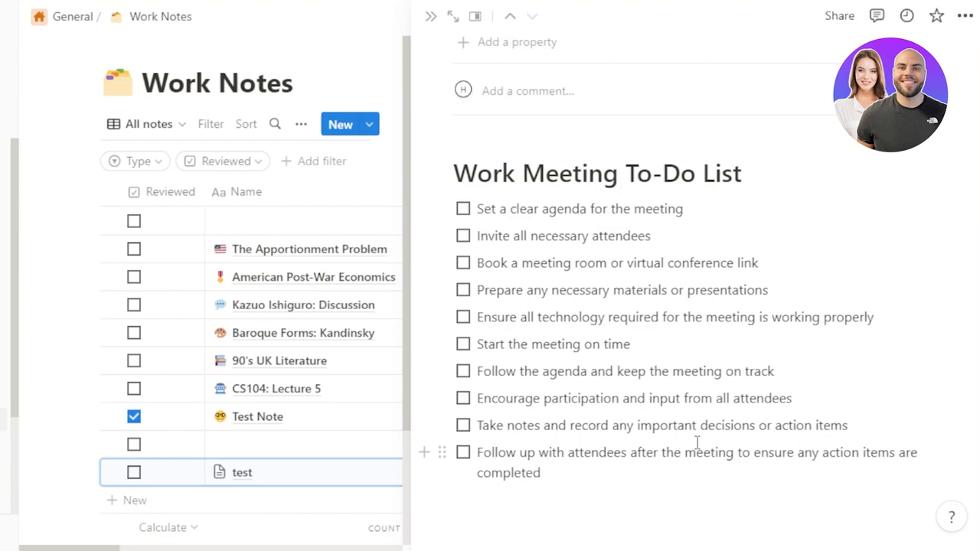
{"action": "mouse_move", "coordinate": [441, 129]}
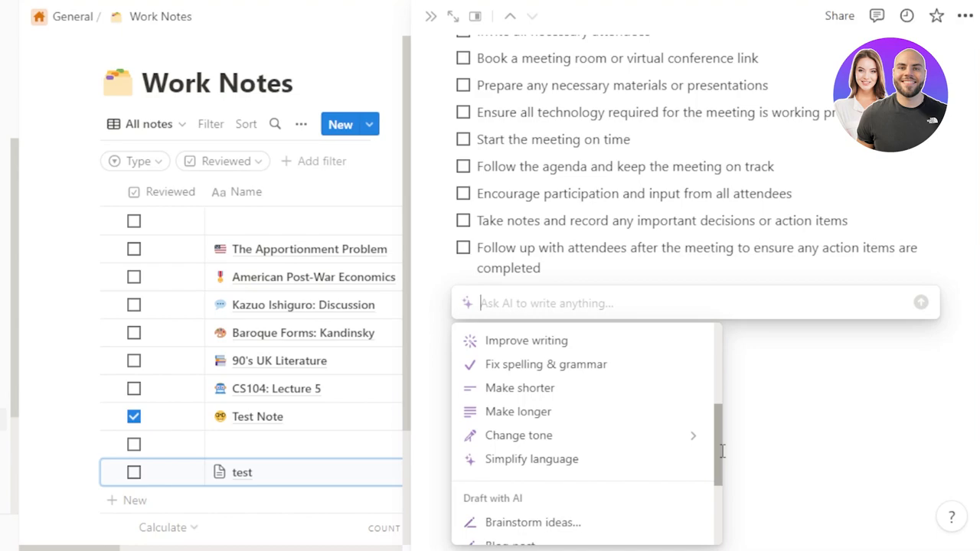
{"action": "scroll", "scroll_direction": "down", "scroll_amount": 3}
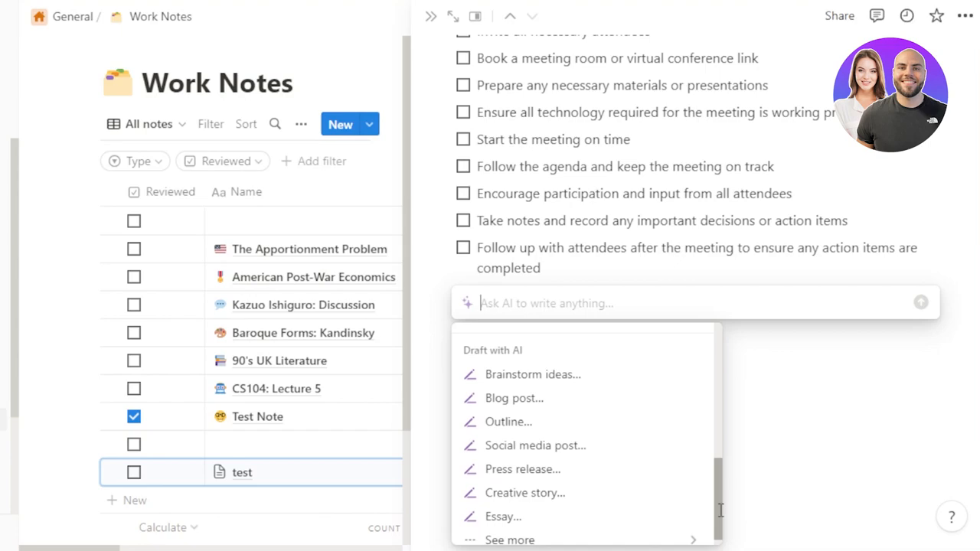
{"action": "scroll", "scroll_direction": "up", "scroll_amount": 3}
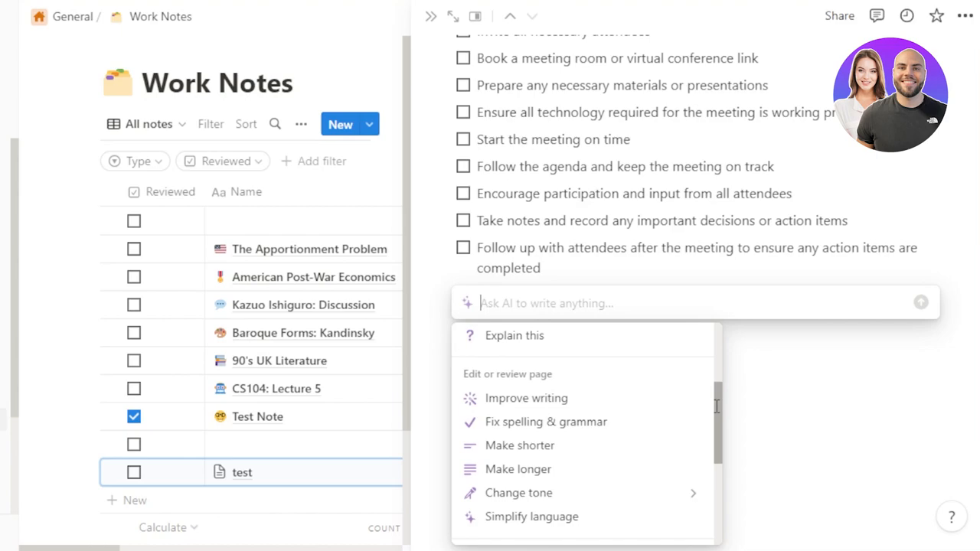
{"action": "mouse_move", "coordinate": [527, 398]}
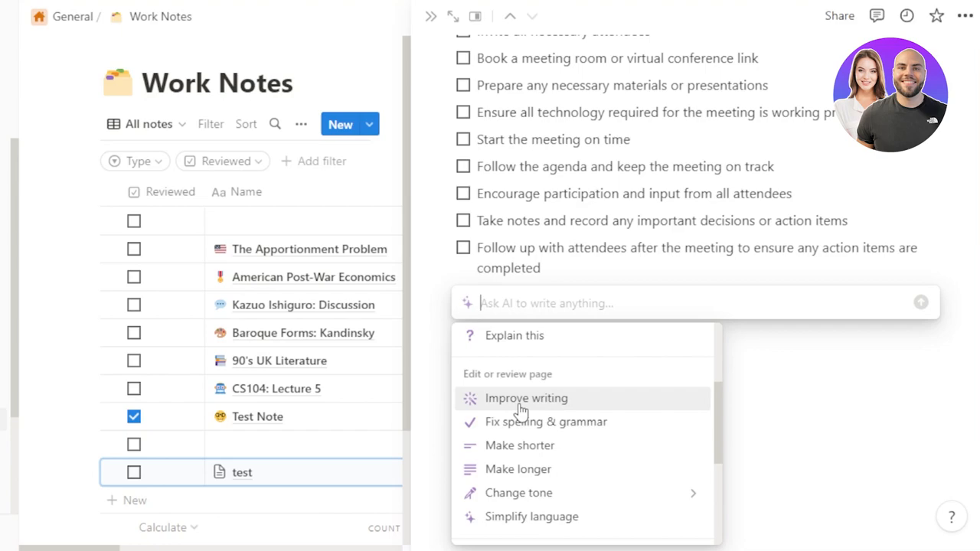
Make the list shorter into a ten-item Work Meeting Checklist and keep the AI response
{"action": "left_click", "coordinate": [527, 398]}
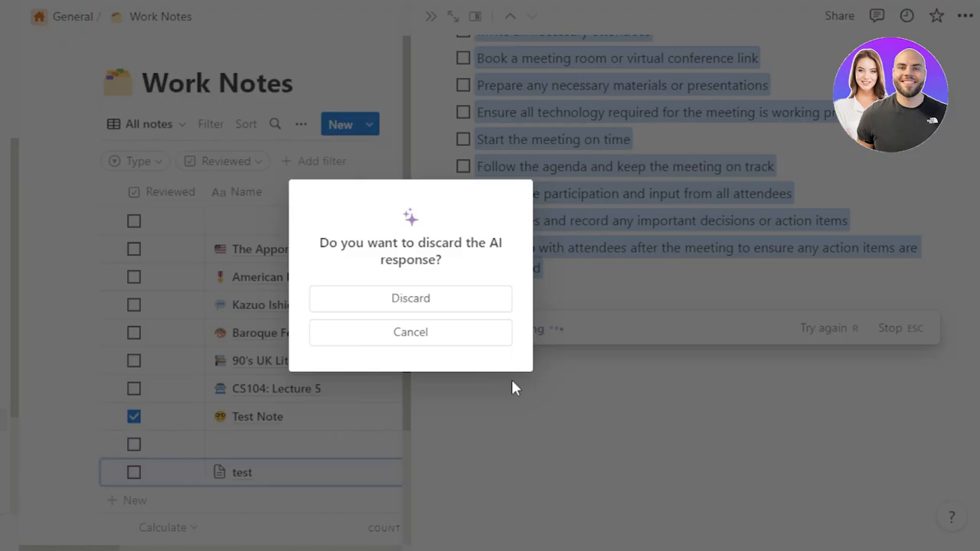
{"action": "left_click", "coordinate": [410, 331]}
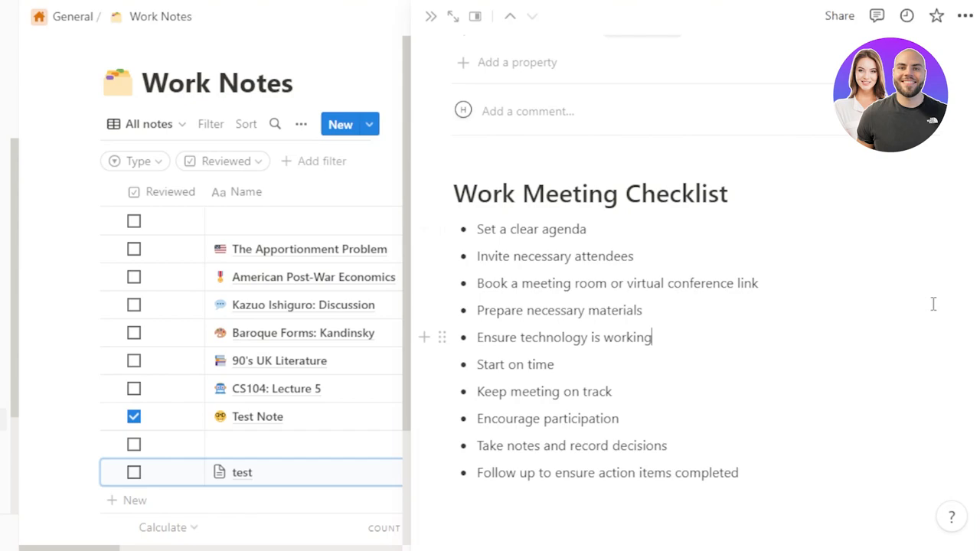
{"action": "mouse_move", "coordinate": [524, 8]}
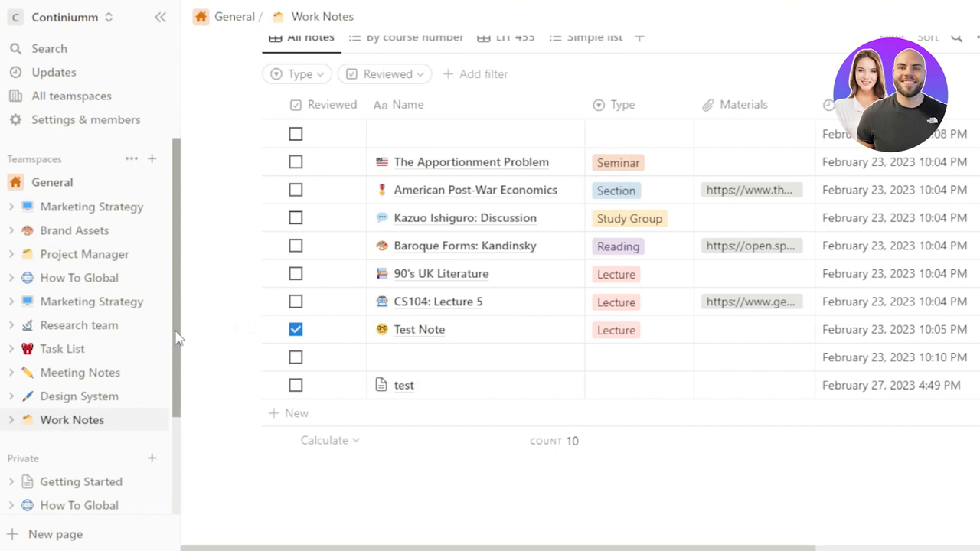
{"action": "scroll", "scroll_direction": "up", "scroll_amount": 3}
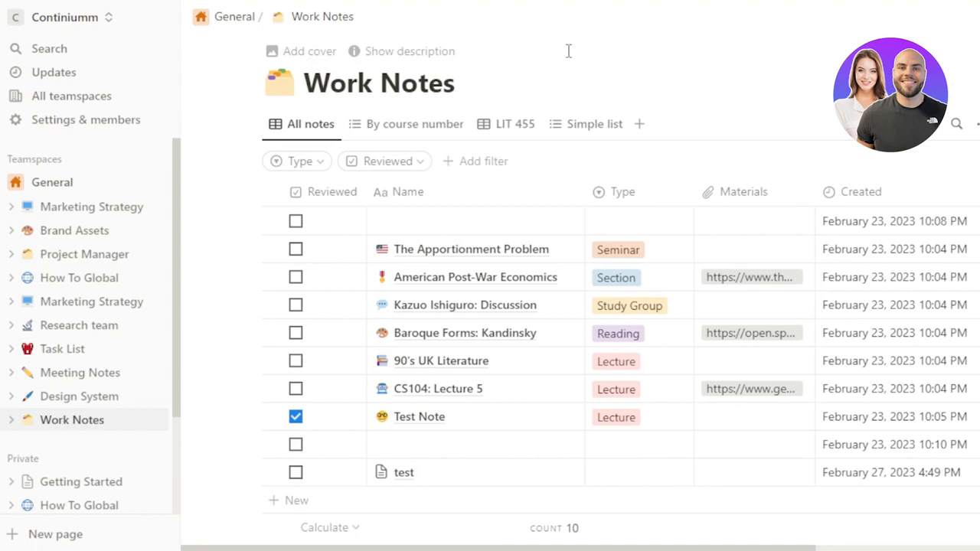